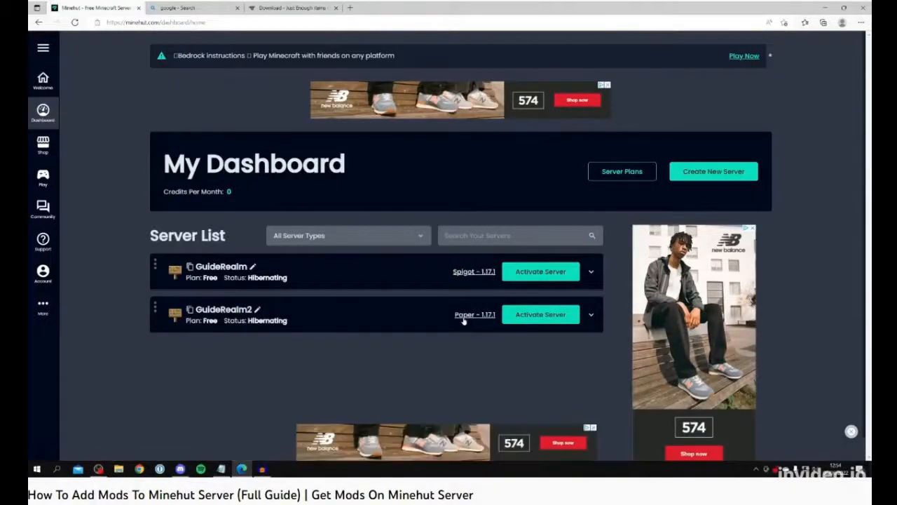
Step: Switch GuideRealm2's server software from Paper to Spigot, picking version 1.17.1
{"action": "left_click", "coordinate": [474, 314]}
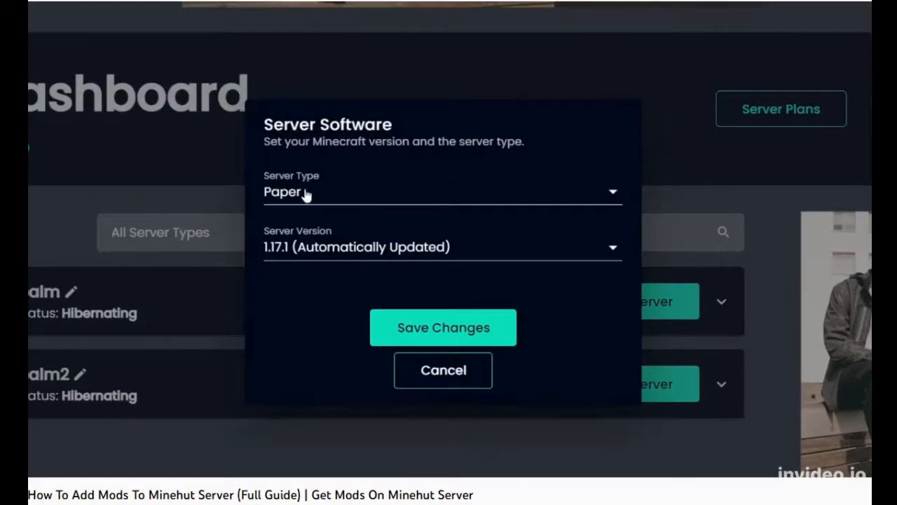
{"action": "left_click", "coordinate": [443, 192]}
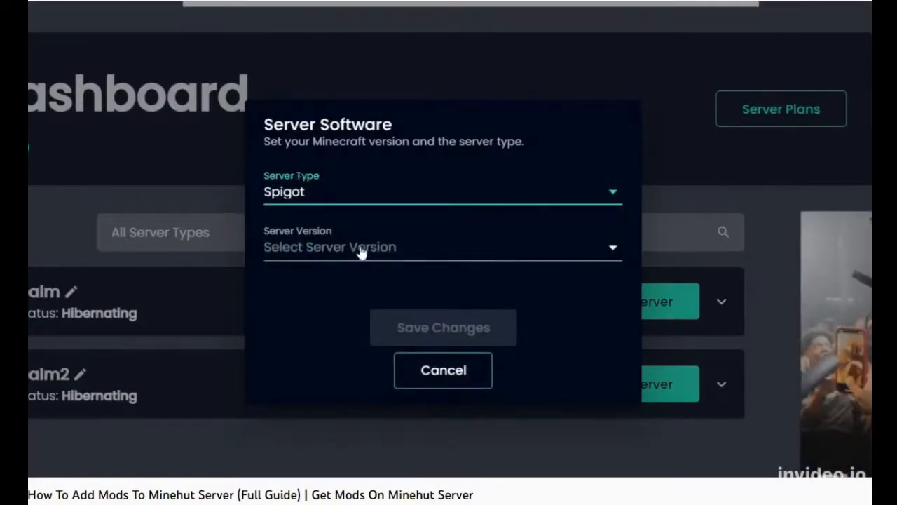
{"action": "left_click", "coordinate": [441, 246]}
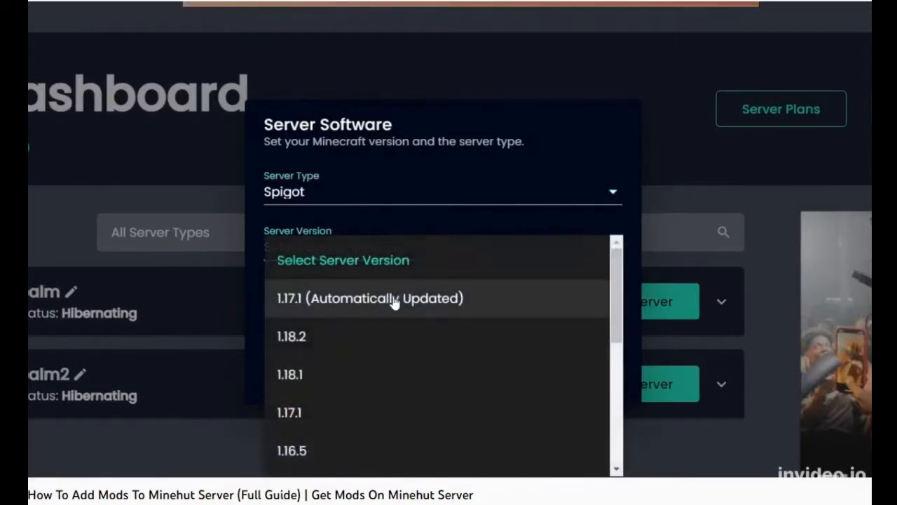
{"action": "mouse_move", "coordinate": [403, 410]}
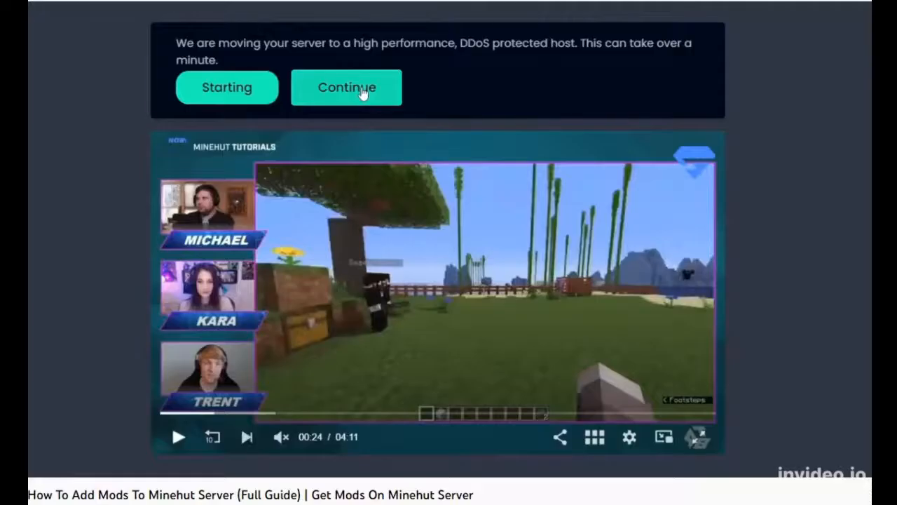
Step: Continue past the server-move notice to GuideRealm2's settings page
{"action": "left_click", "coordinate": [347, 87]}
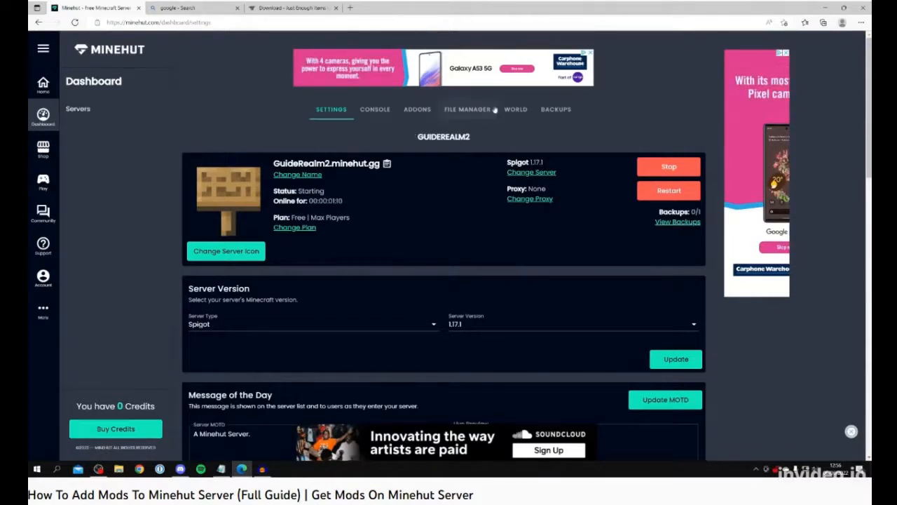
Step: Reset GuideRealm2's world from the World tab, then go to the File Manager
{"action": "left_click", "coordinate": [515, 109]}
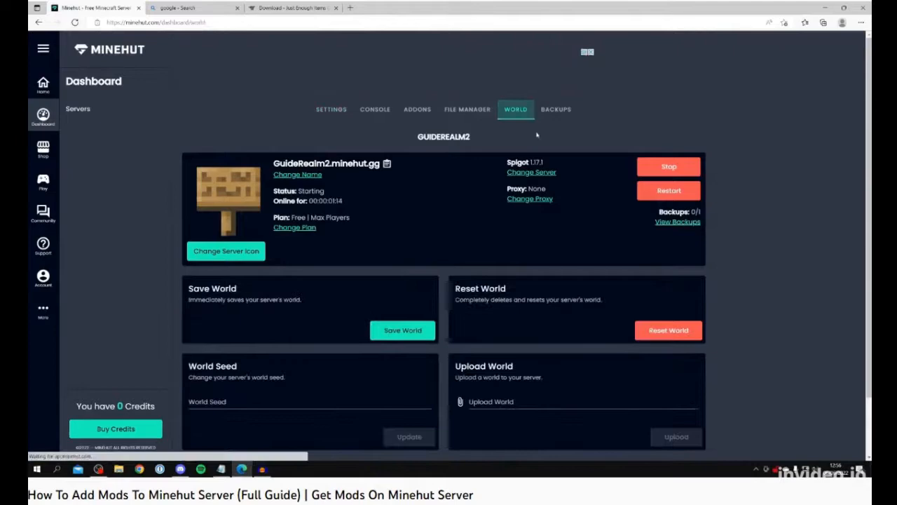
{"action": "left_click", "coordinate": [668, 330]}
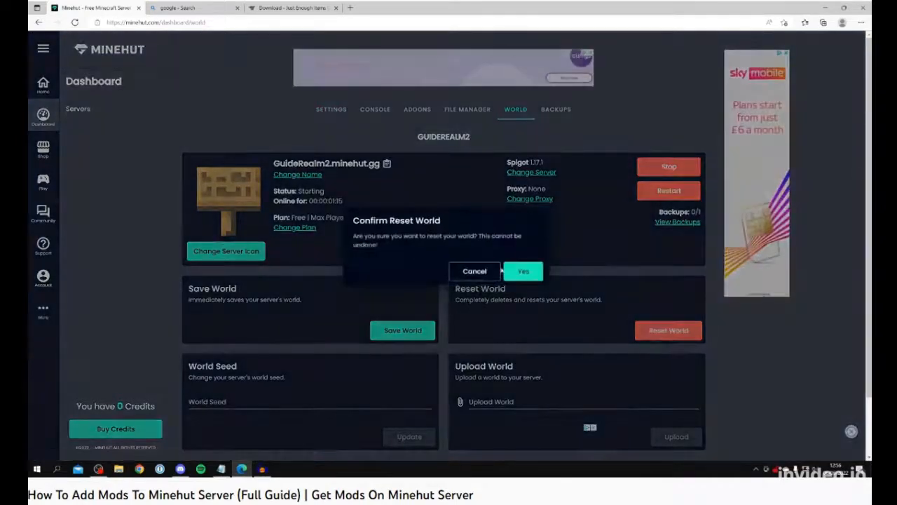
{"action": "left_click", "coordinate": [474, 271]}
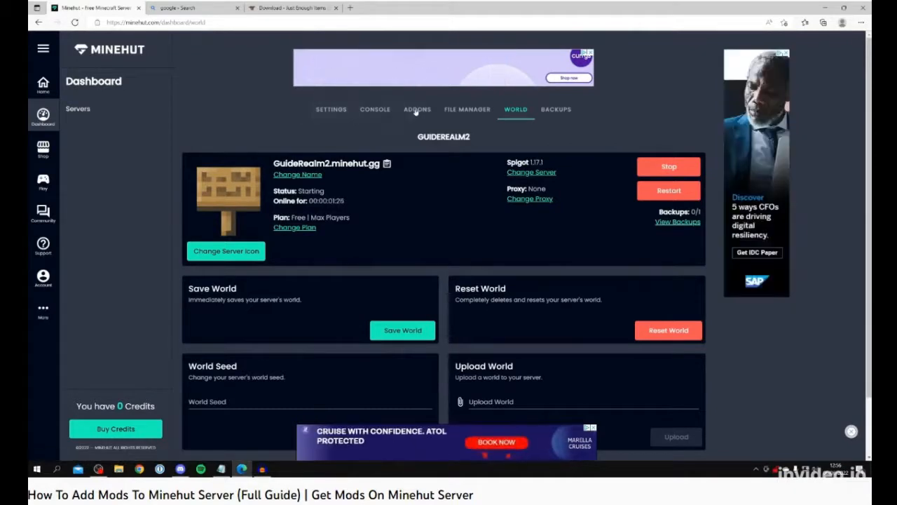
{"action": "left_click", "coordinate": [466, 108]}
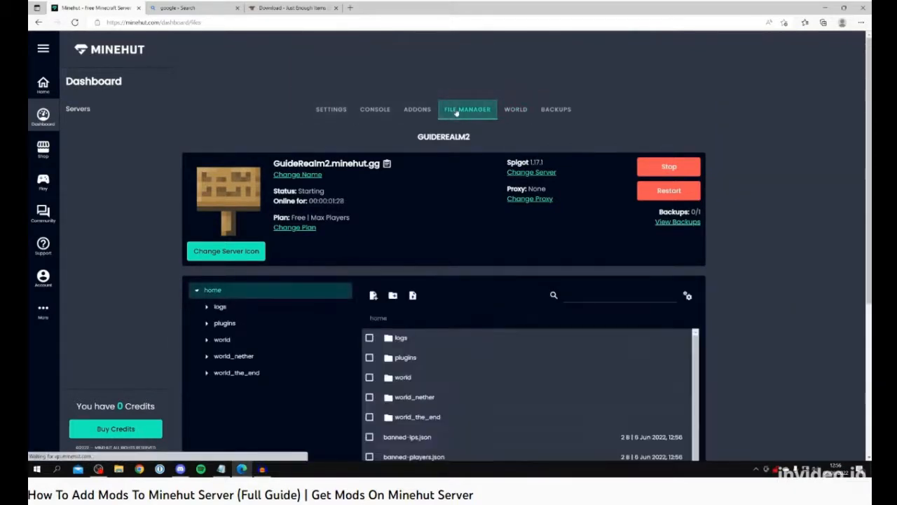
Step: Create a folder named 'mods' in the server's home directory
{"action": "scroll", "scroll_direction": "down", "scroll_amount": 3}
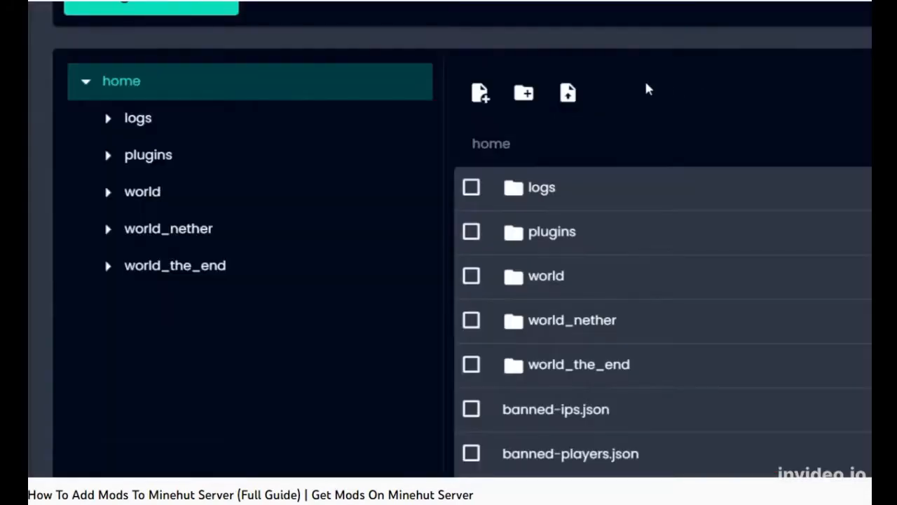
{"action": "mouse_move", "coordinate": [524, 94]}
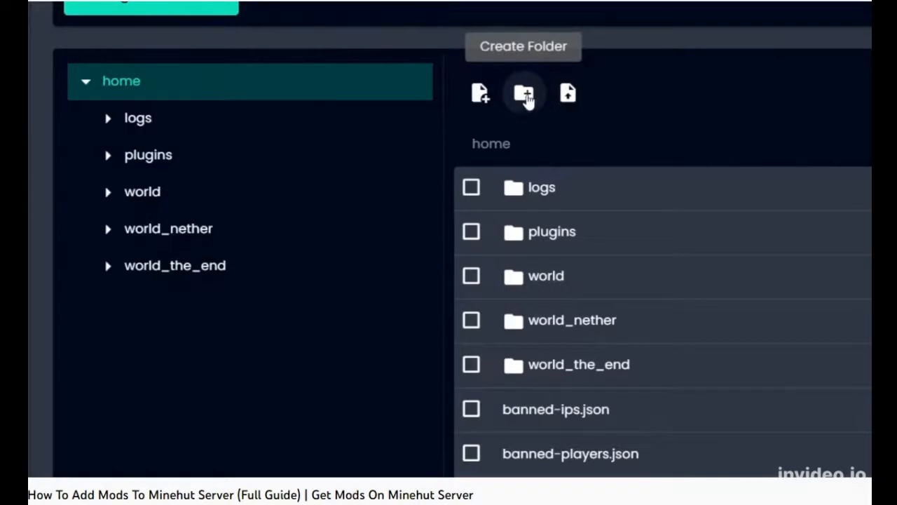
{"action": "left_click", "coordinate": [524, 92]}
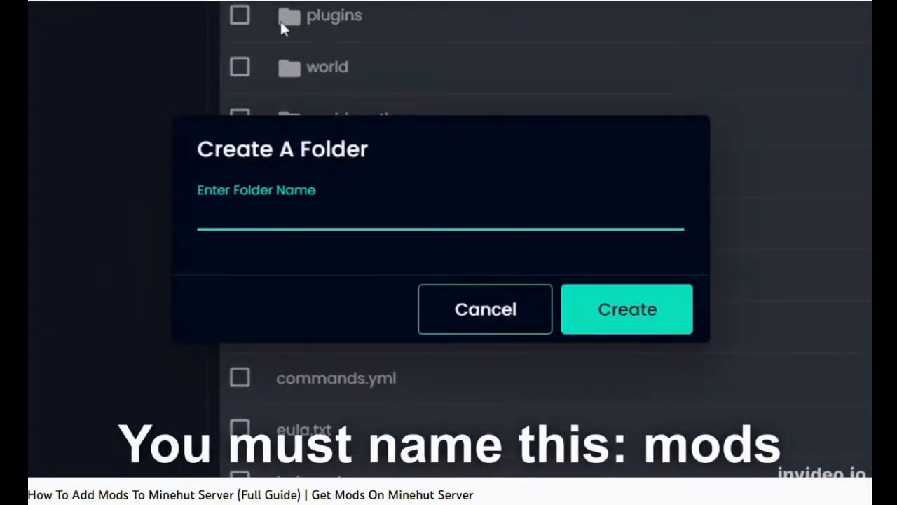
{"action": "type", "text": "mods"}
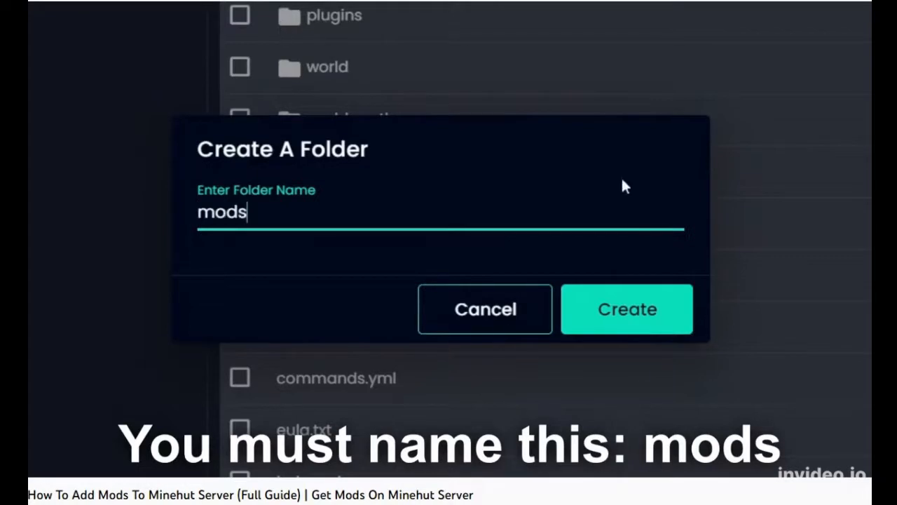
{"action": "left_click", "coordinate": [626, 309]}
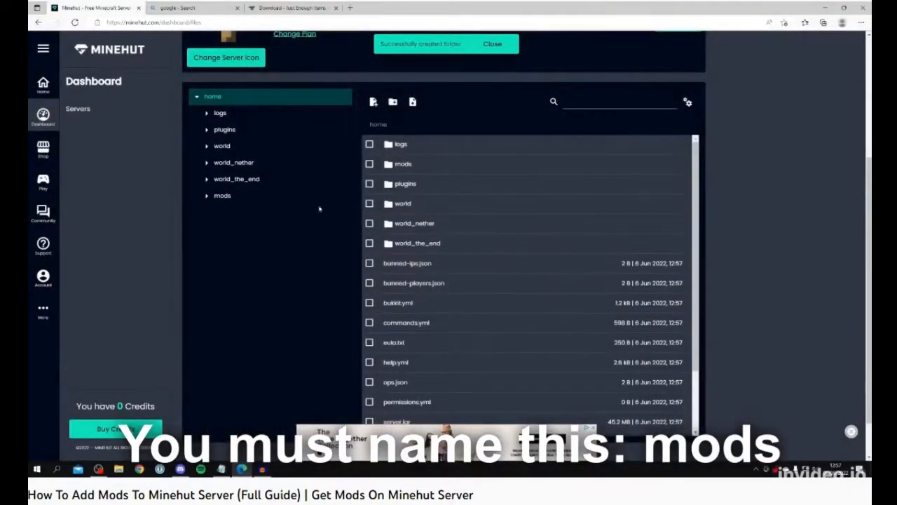
{"action": "left_click", "coordinate": [222, 195]}
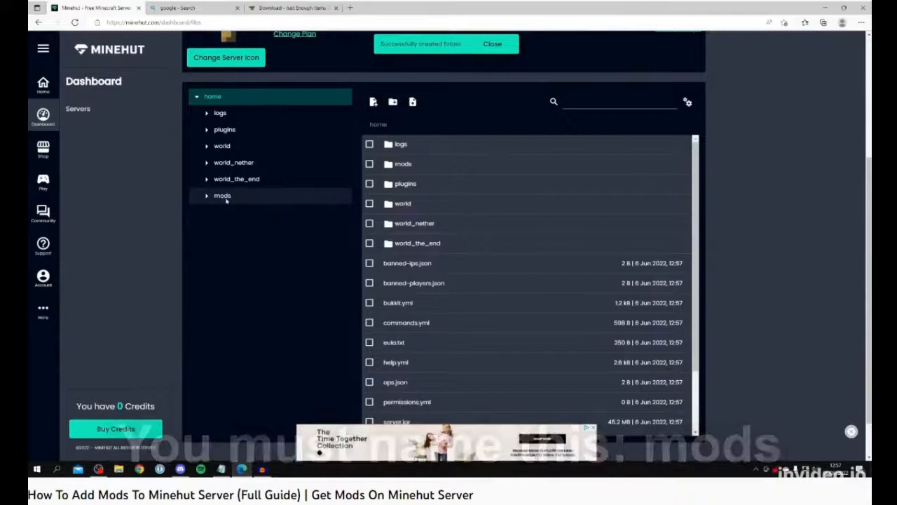
Step: Open the mods folder and bring up the Upload Files dialog
{"action": "left_click", "coordinate": [222, 194]}
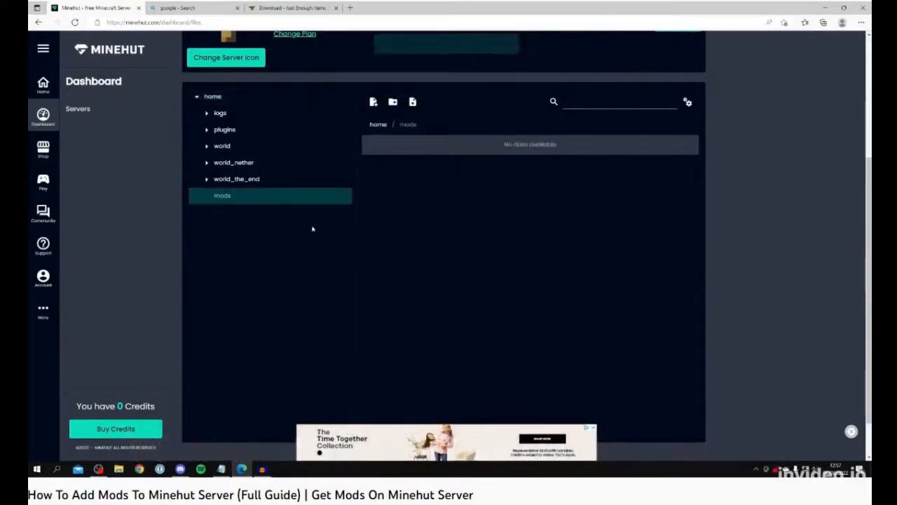
{"action": "mouse_move", "coordinate": [392, 102]}
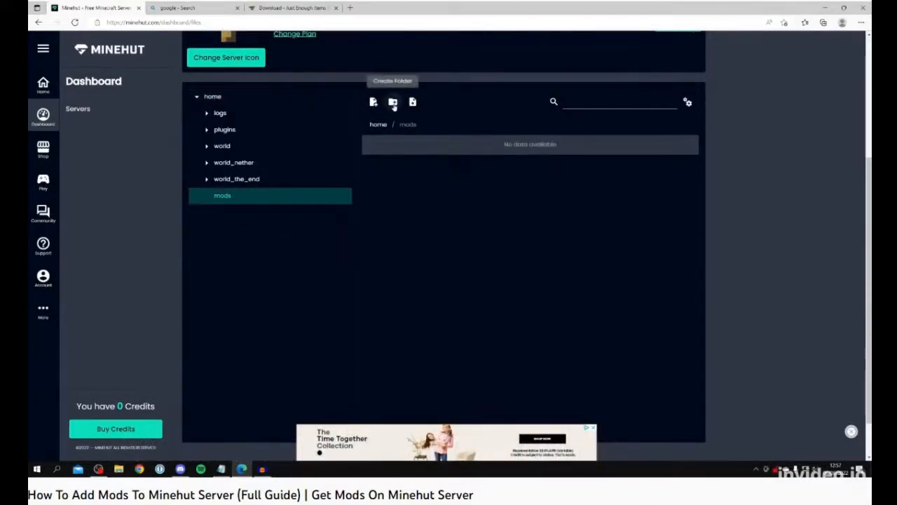
{"action": "mouse_move", "coordinate": [412, 101]}
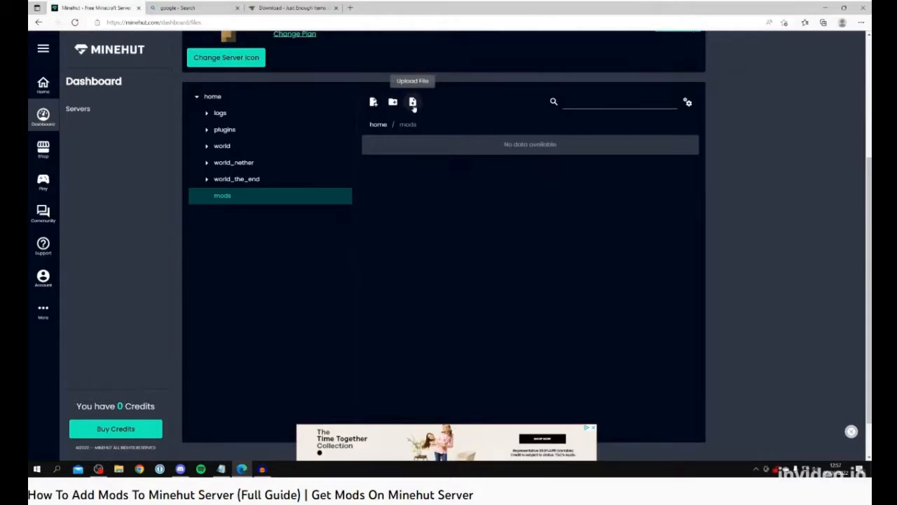
{"action": "left_click", "coordinate": [412, 102]}
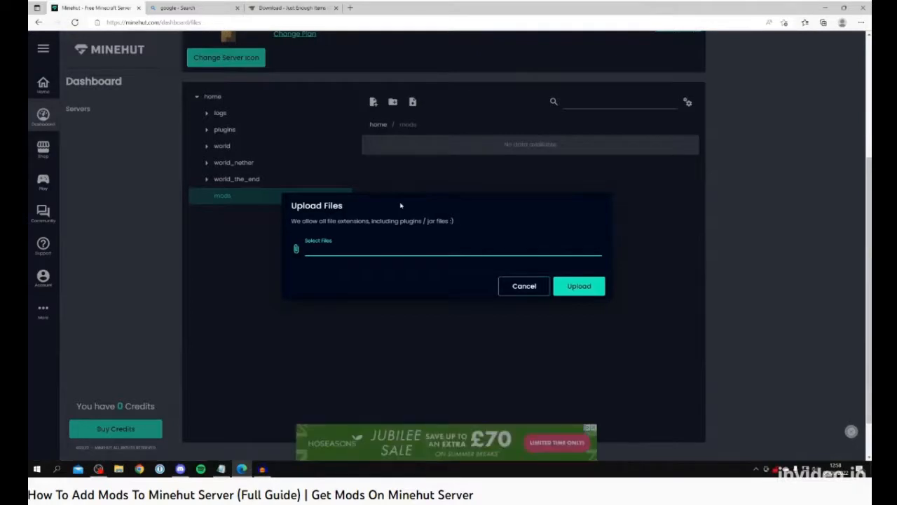
{"action": "key", "text": "Win+r"}
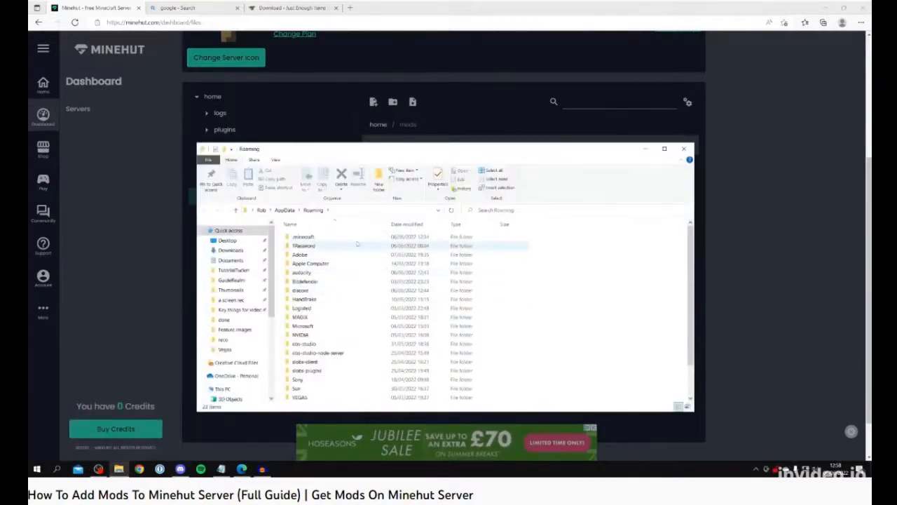
Step: Choose the JEI jar jei-1.17.1-8.3.1.53.jar from the Desktop for upload
{"action": "left_click", "coordinate": [304, 236]}
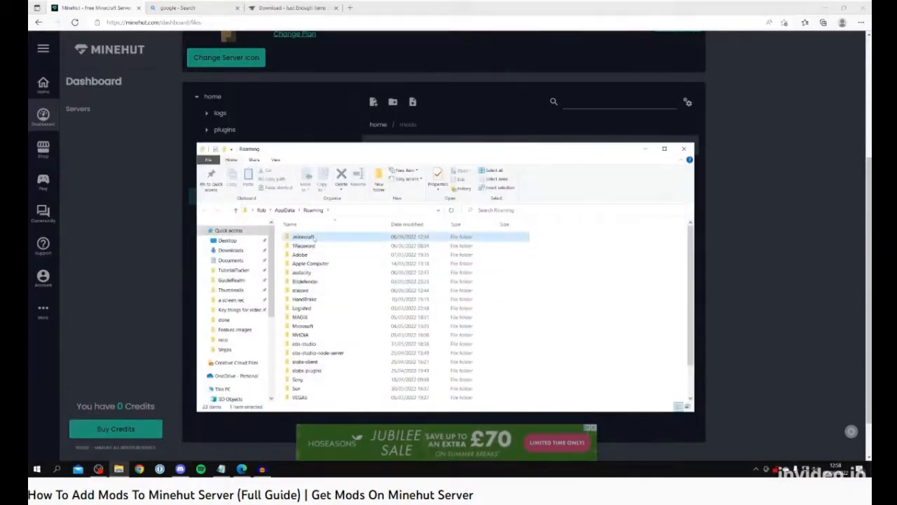
{"action": "double_click", "coordinate": [303, 237]}
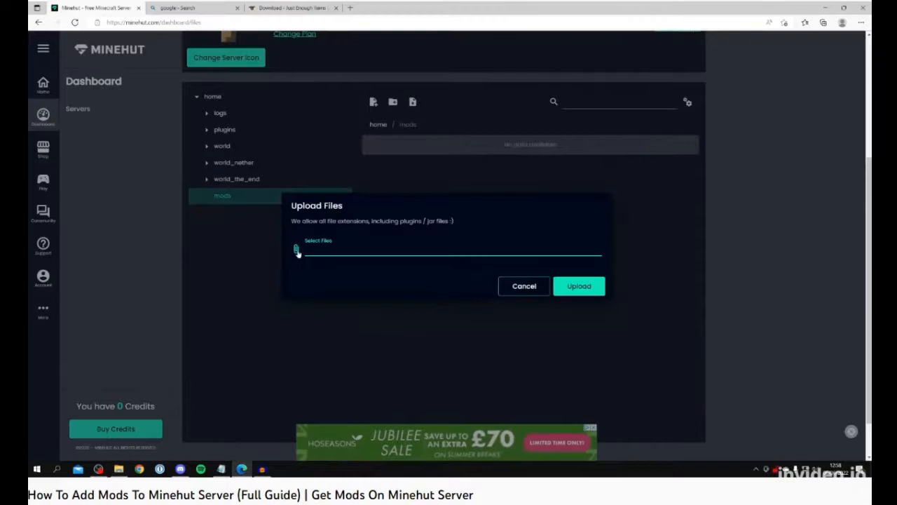
{"action": "left_click", "coordinate": [317, 249]}
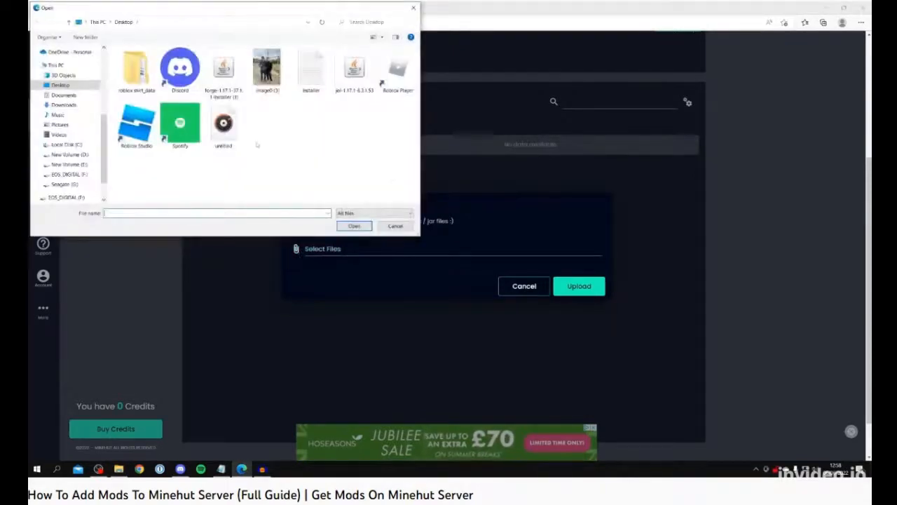
{"action": "left_click", "coordinate": [354, 70]}
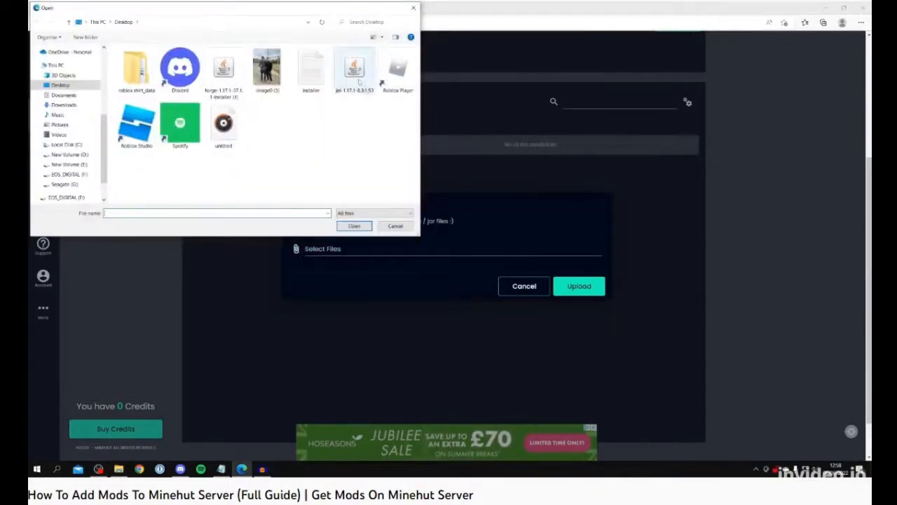
{"action": "left_click", "coordinate": [354, 226]}
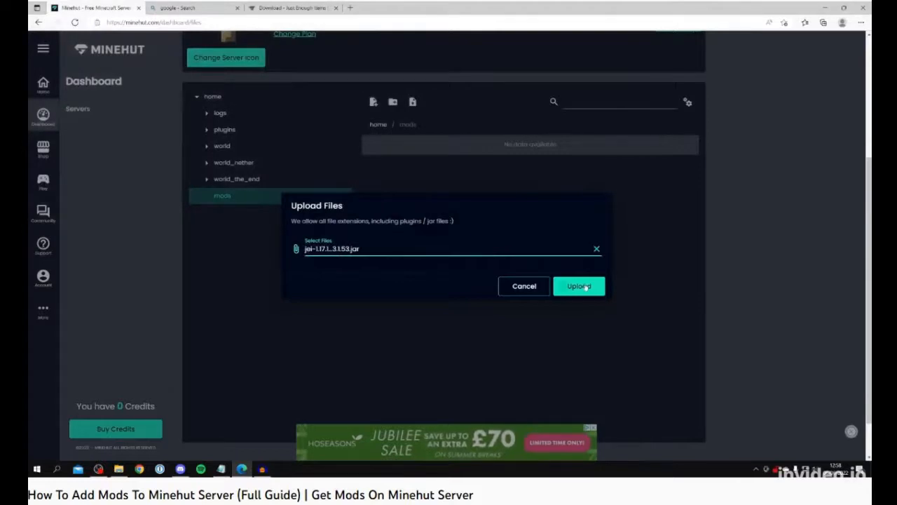
Step: Upload the JEI jar into the mods folder and restart the server
{"action": "left_click", "coordinate": [578, 286]}
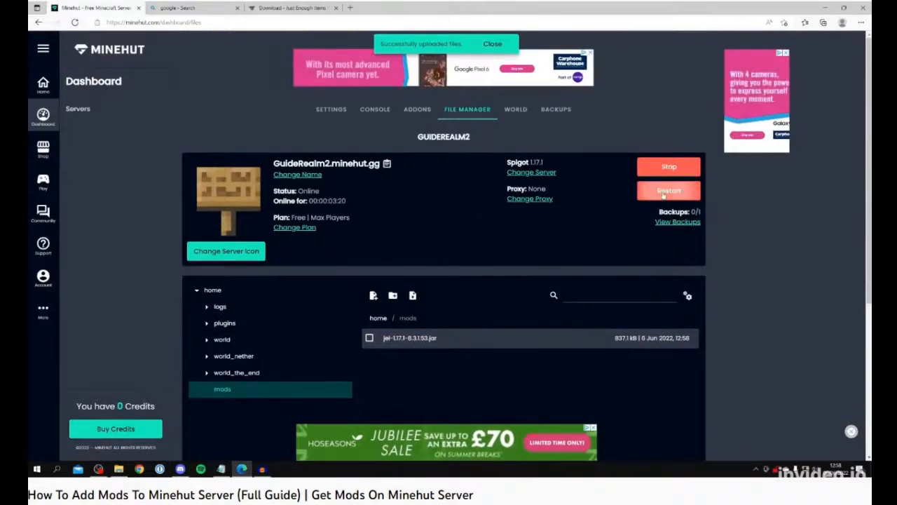
{"action": "left_click", "coordinate": [492, 43]}
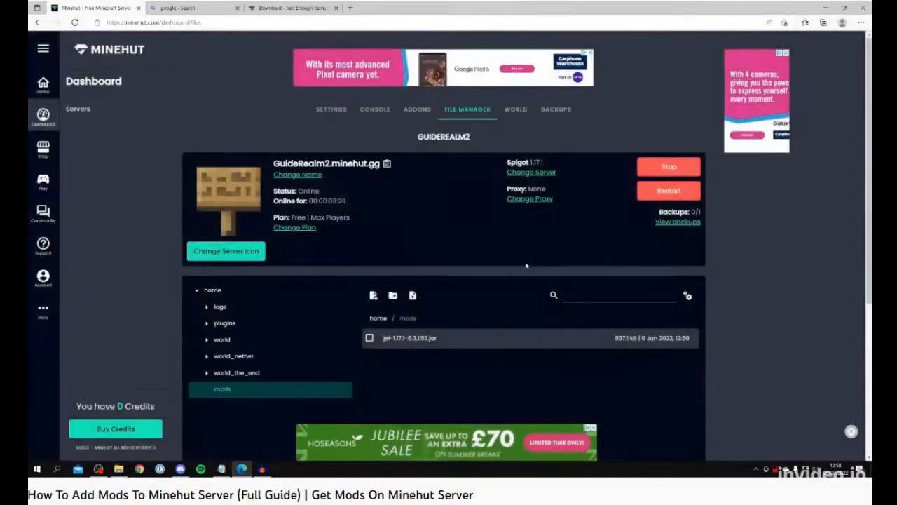
{"action": "left_click", "coordinate": [668, 166]}
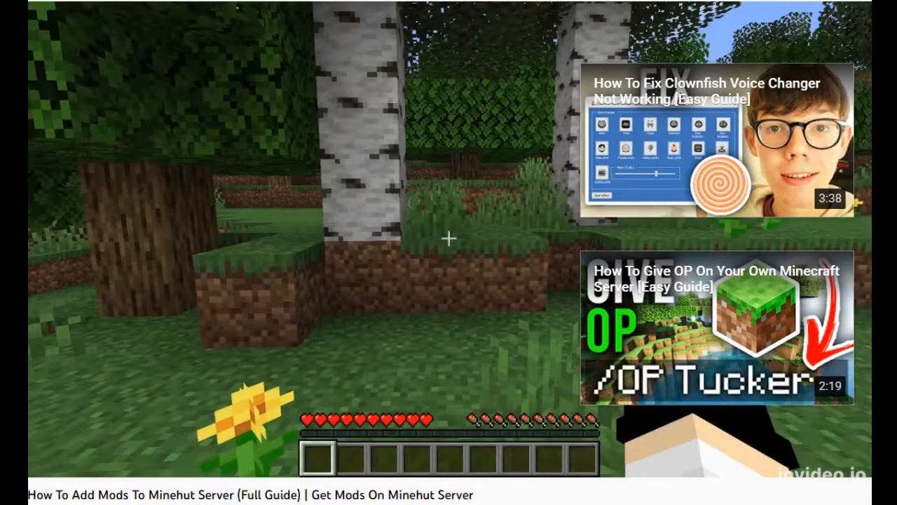
{"action": "mouse_move", "coordinate": [854, 461]}
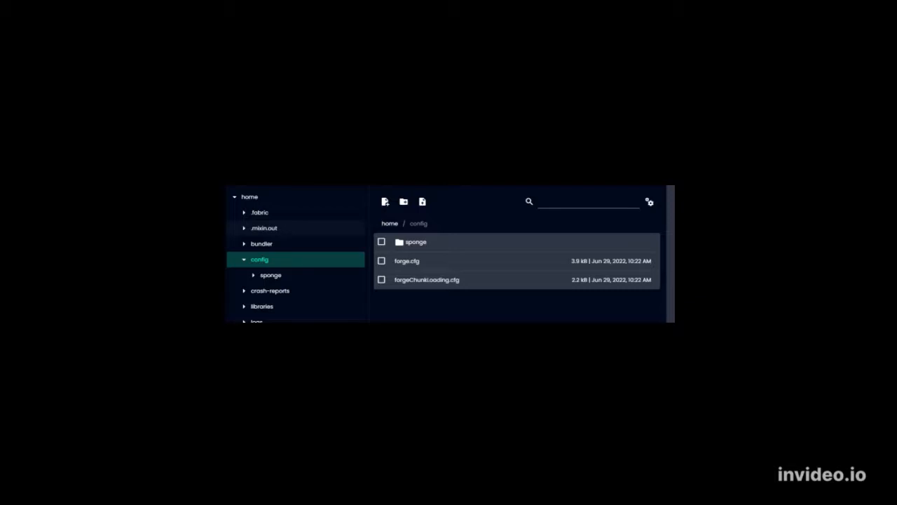
Step: Start the server from the Minehut dashboard
{"action": "left_click", "coordinate": [258, 328]}
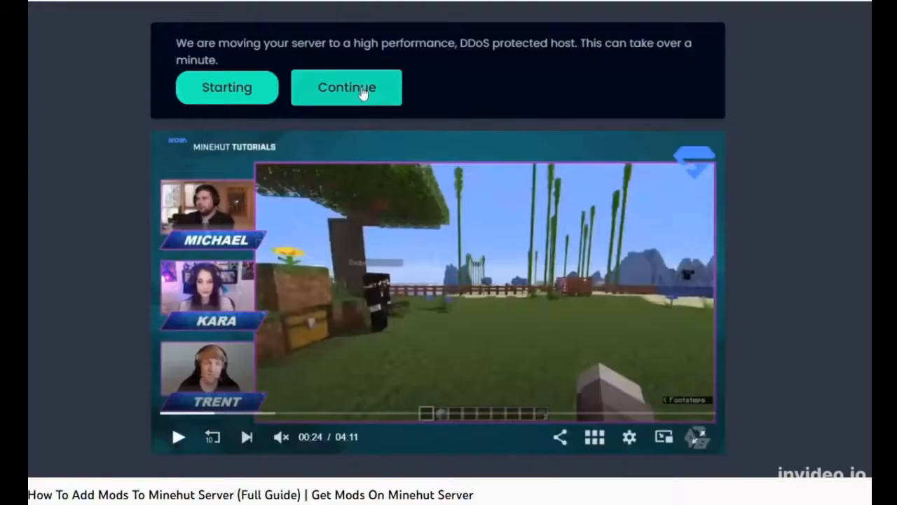
Step: Continue past the move notice, visit the World tab, and browse the File Manager home folder
{"action": "left_click", "coordinate": [346, 87]}
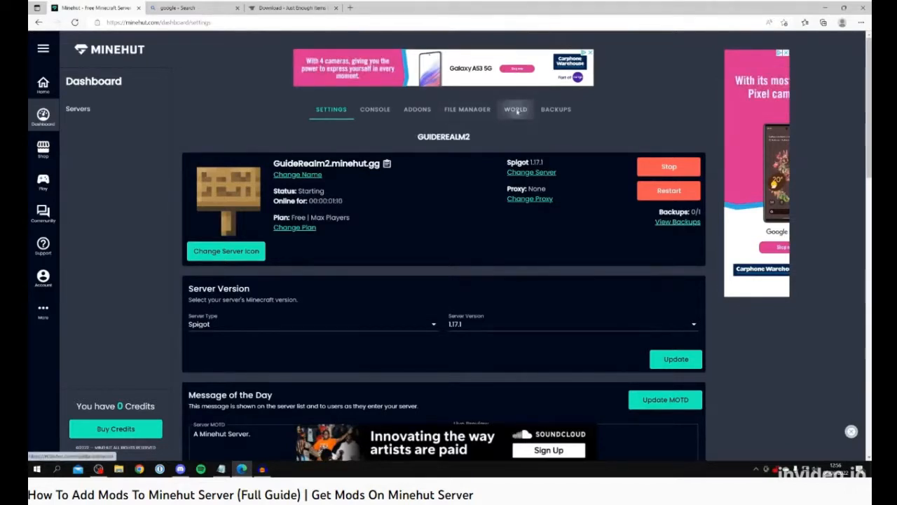
{"action": "left_click", "coordinate": [515, 109]}
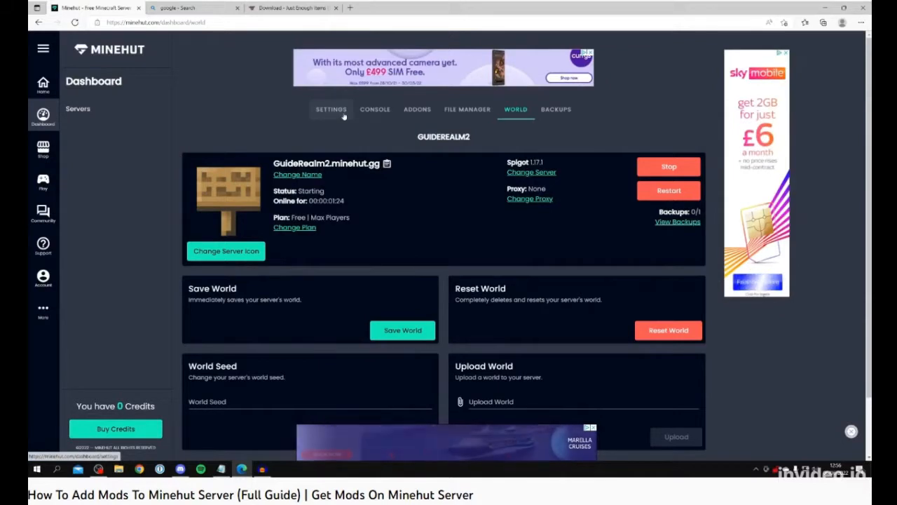
{"action": "left_click", "coordinate": [466, 108]}
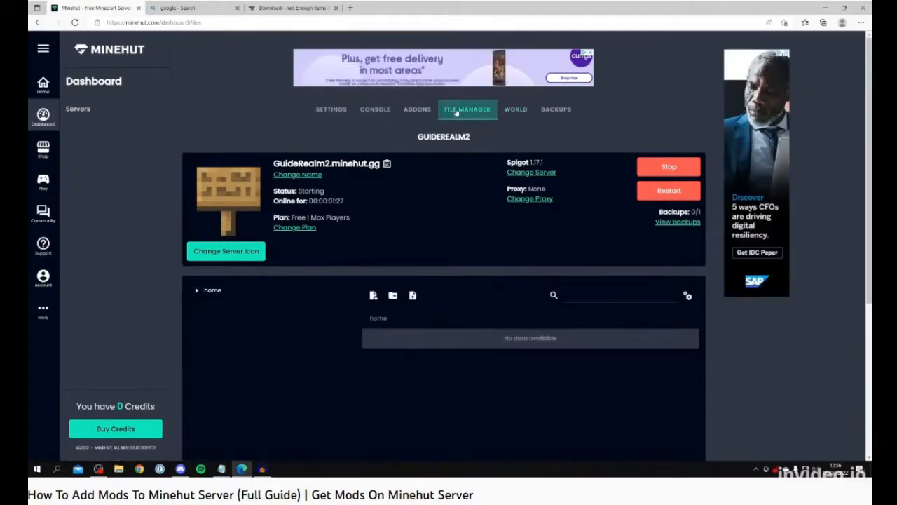
{"action": "left_click", "coordinate": [213, 289]}
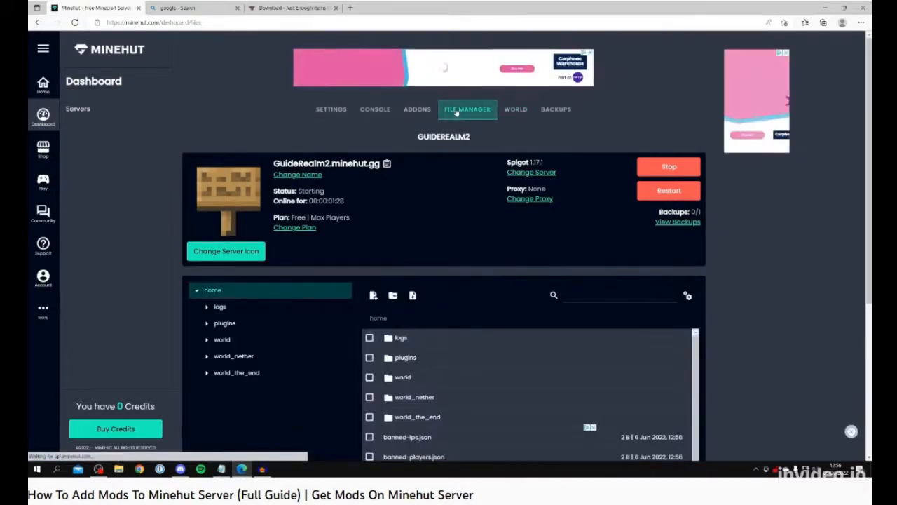
{"action": "scroll", "scroll_direction": "down", "scroll_amount": 3}
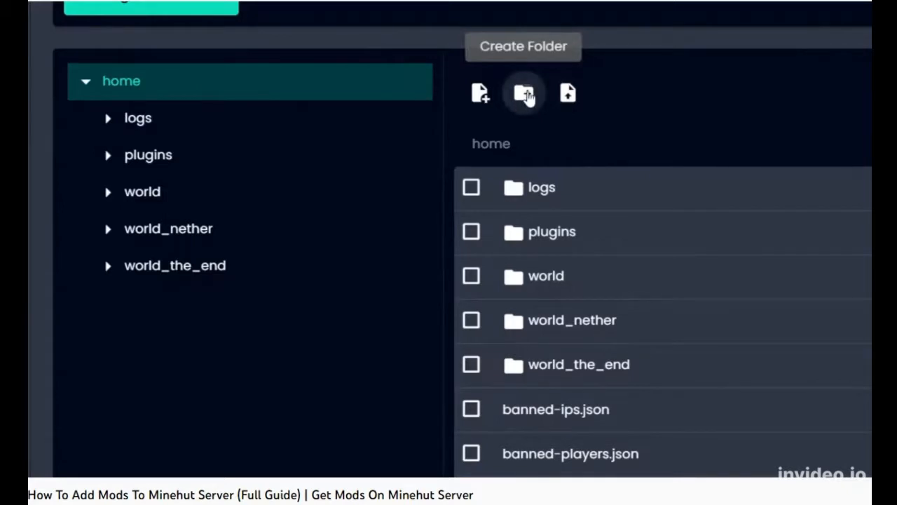
Step: Create a 'mods' folder in home, open it, and bring up its upload form
{"action": "left_click", "coordinate": [523, 92]}
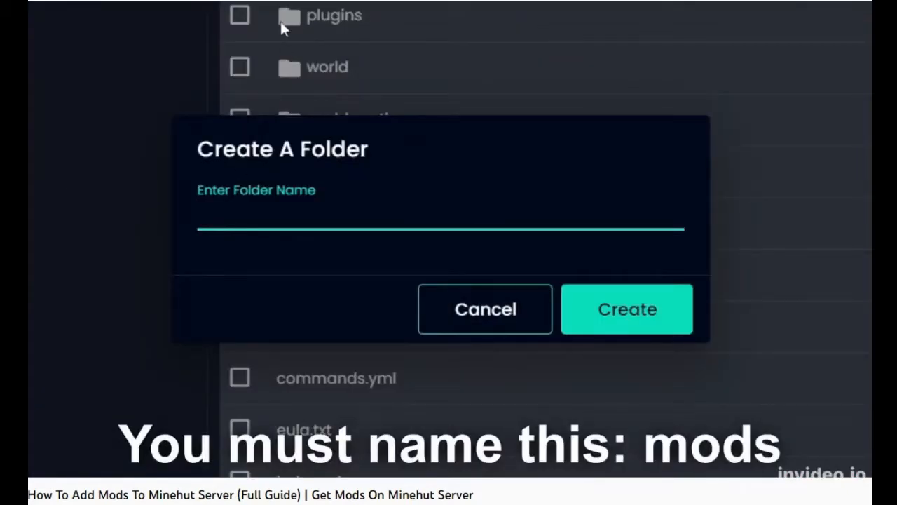
{"action": "type", "text": "mod"}
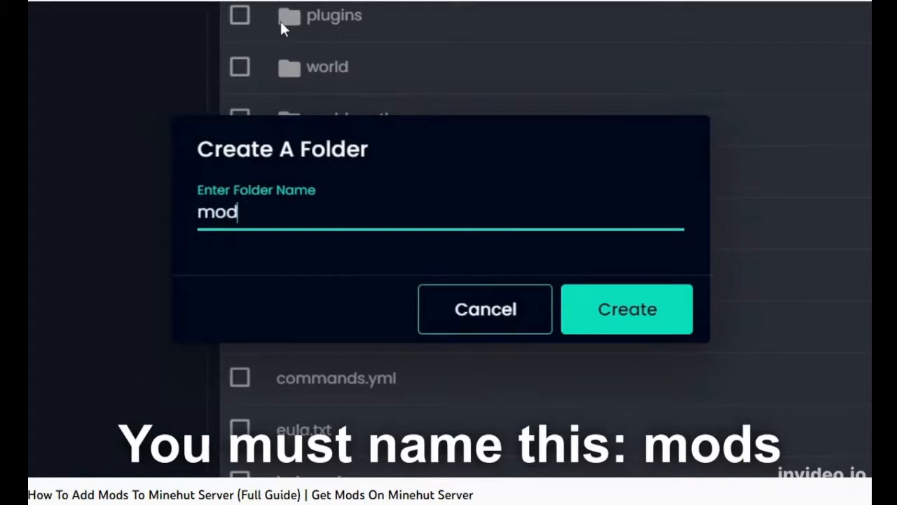
{"action": "left_click", "coordinate": [626, 308]}
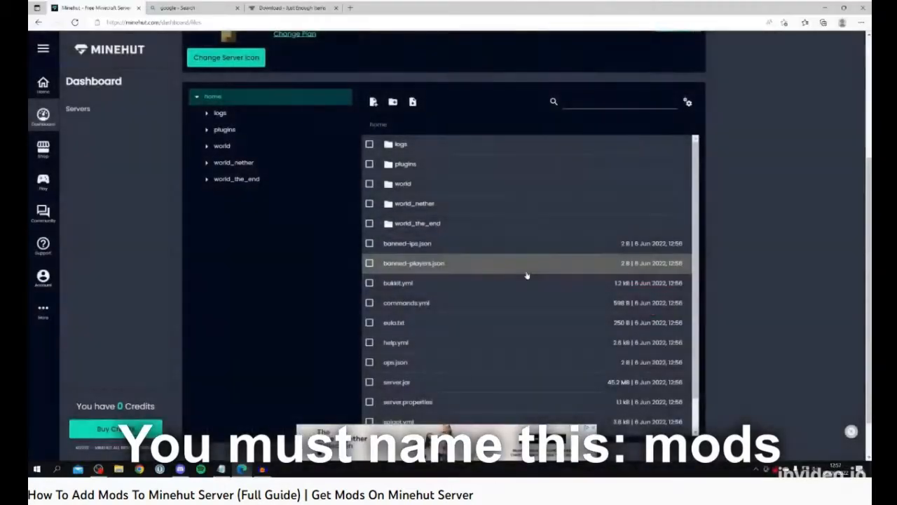
{"action": "left_click", "coordinate": [393, 102]}
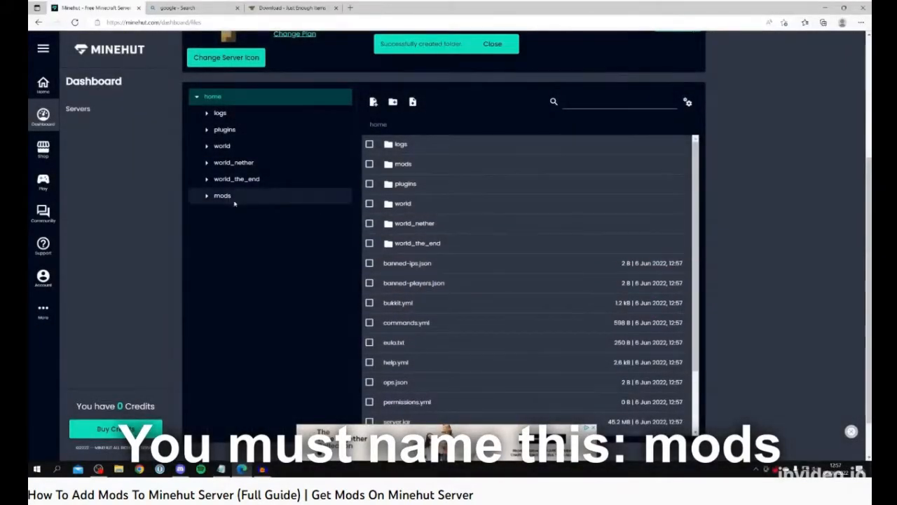
{"action": "left_click", "coordinate": [222, 194]}
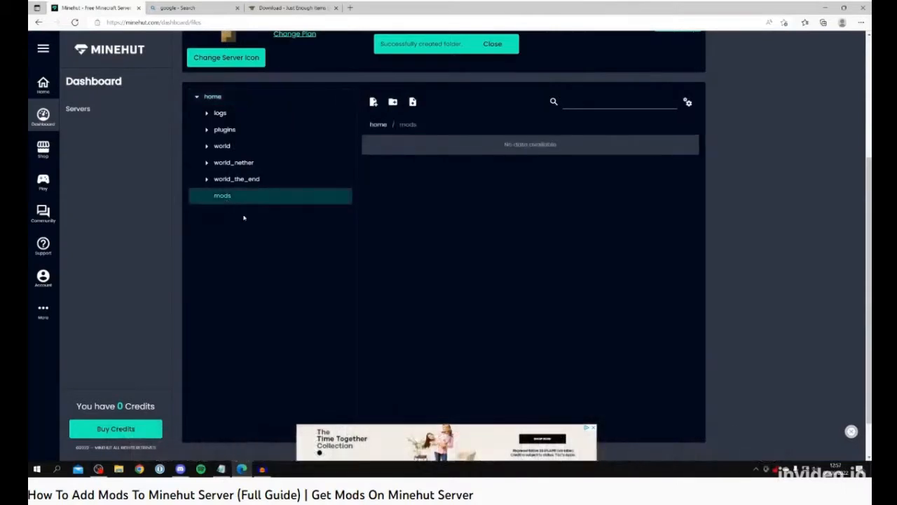
{"action": "left_click", "coordinate": [492, 43]}
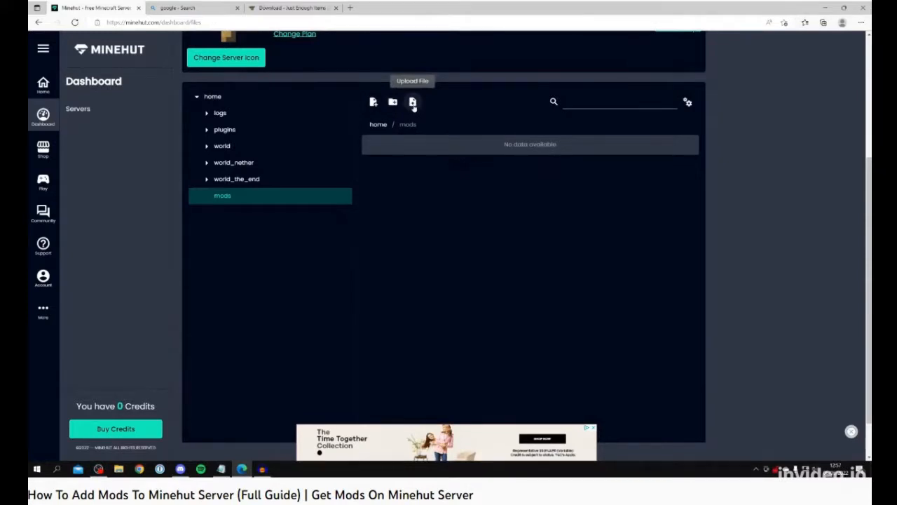
{"action": "left_click", "coordinate": [413, 101]}
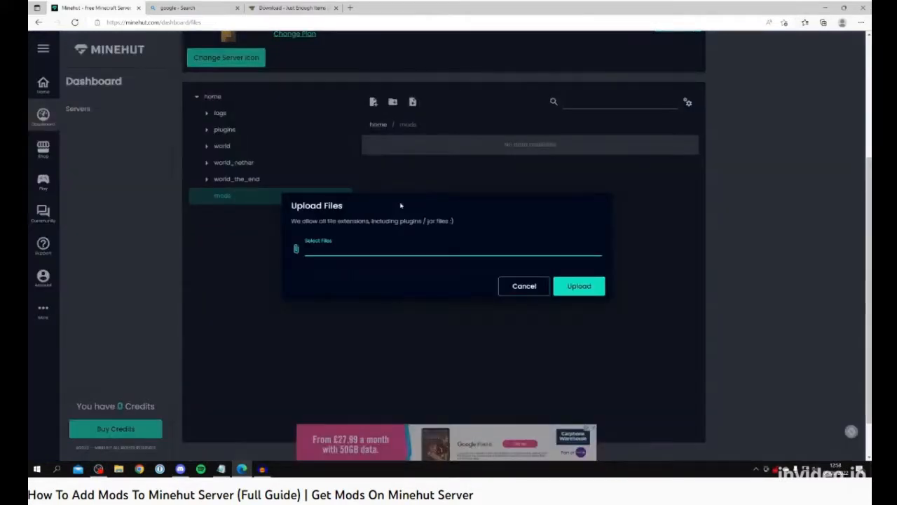